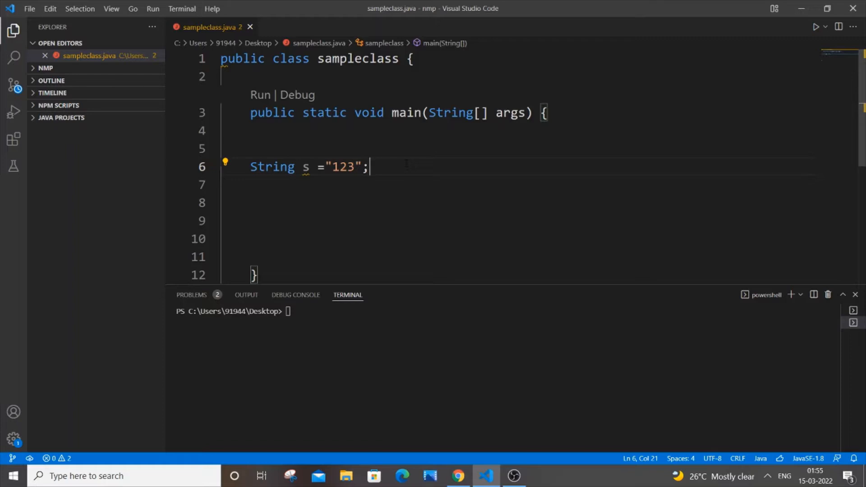
Declare int i and assign it from string s with Integer.valueOf(s)
key(enter)
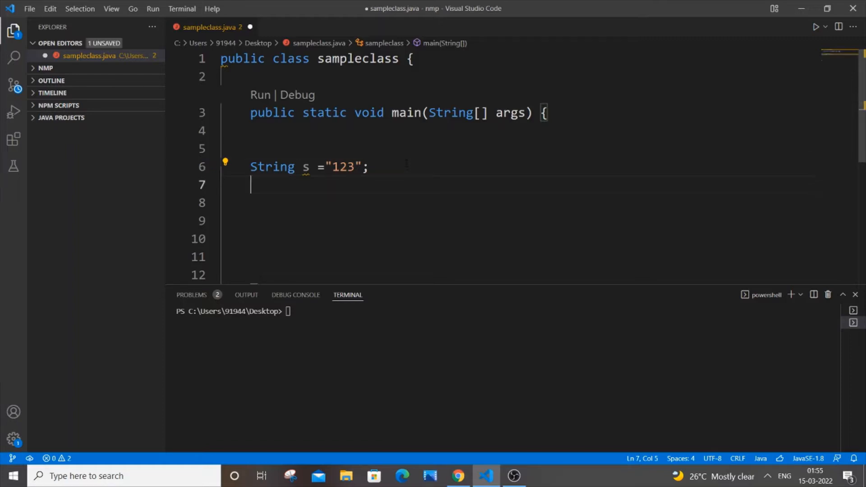
text(int i)
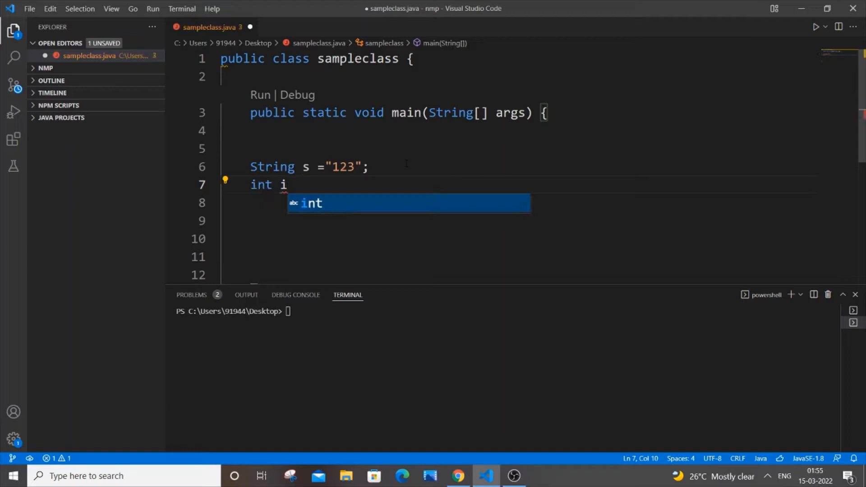
text(;)
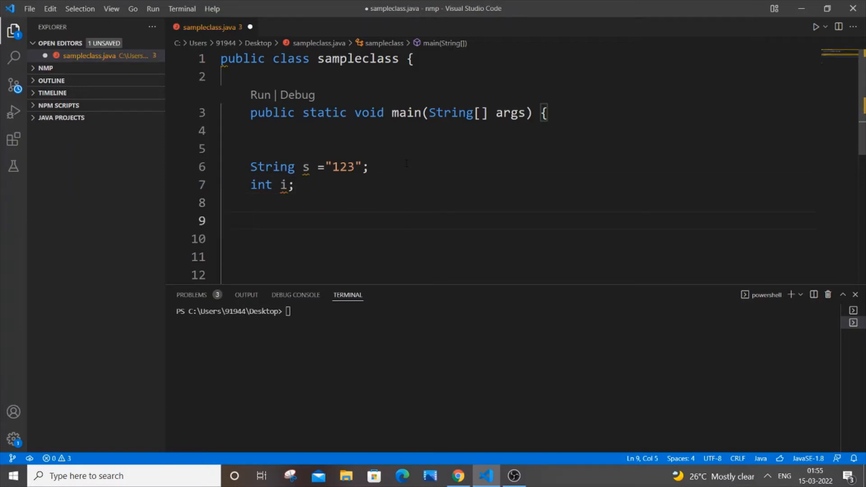
text(i=)
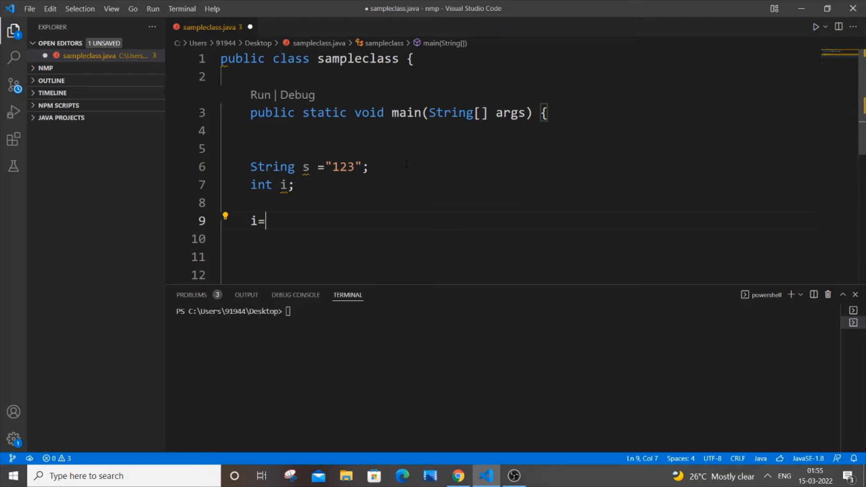
text(In)
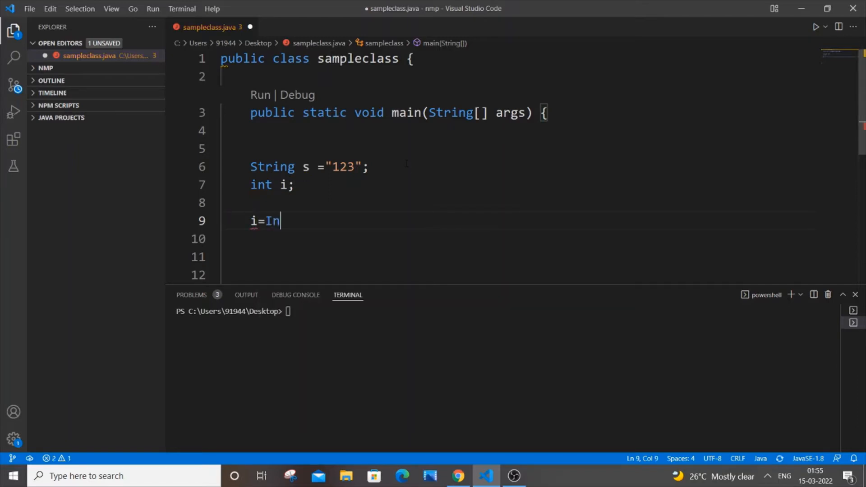
text(teger.)
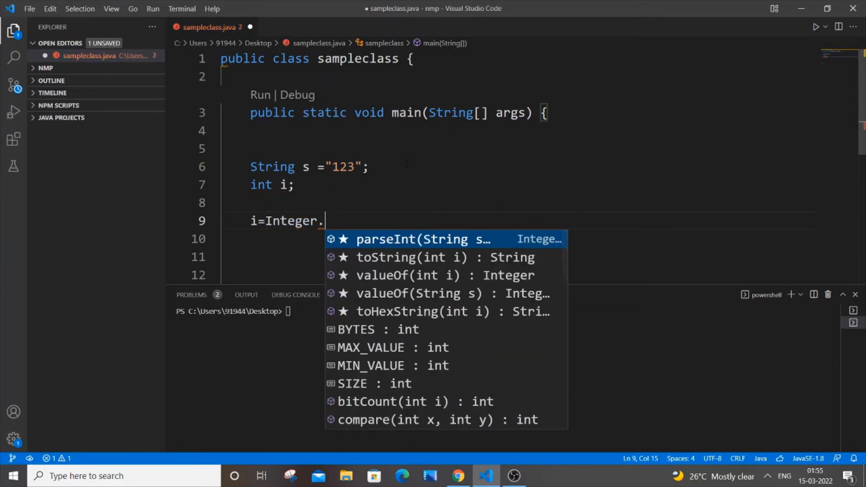
key(down)
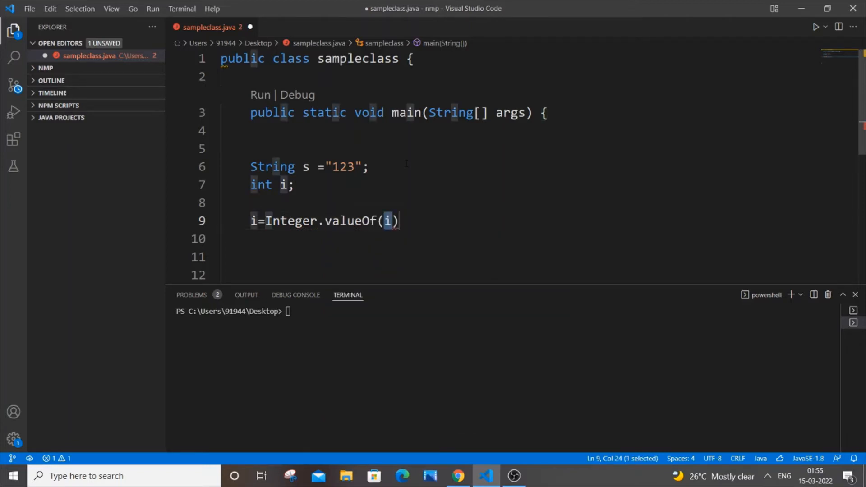
text(s)
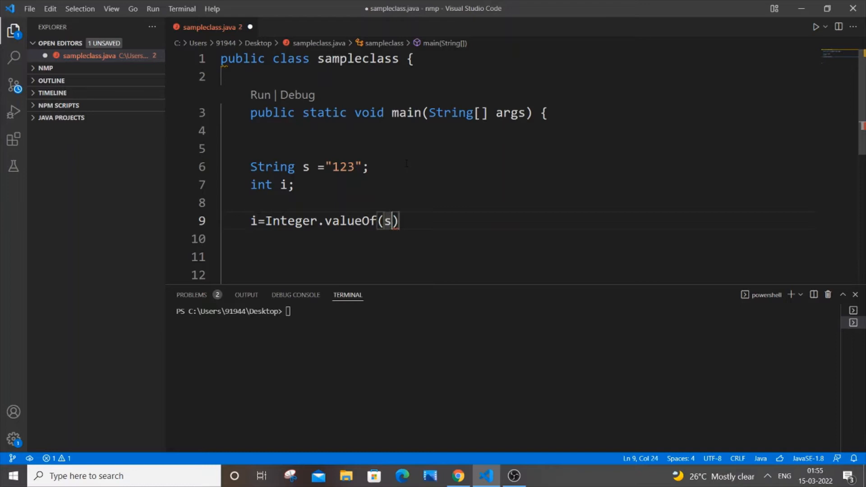
text(;)
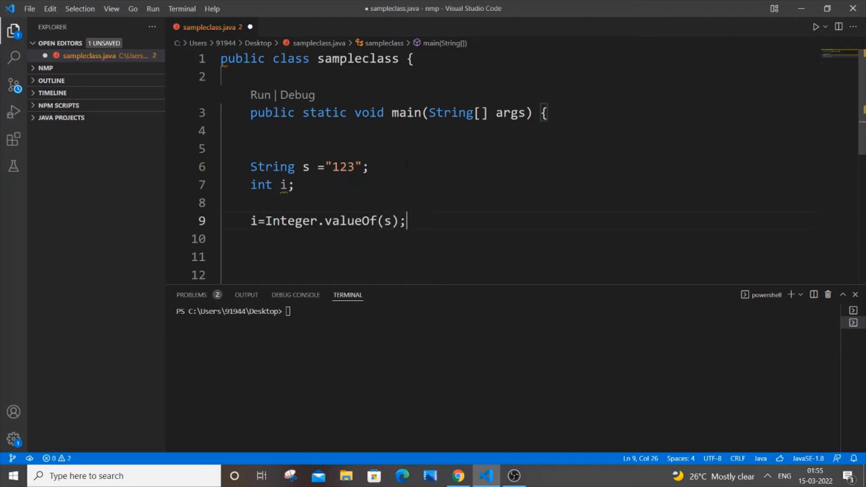
Print i with System.out.println(i) and save the file
text(sys)
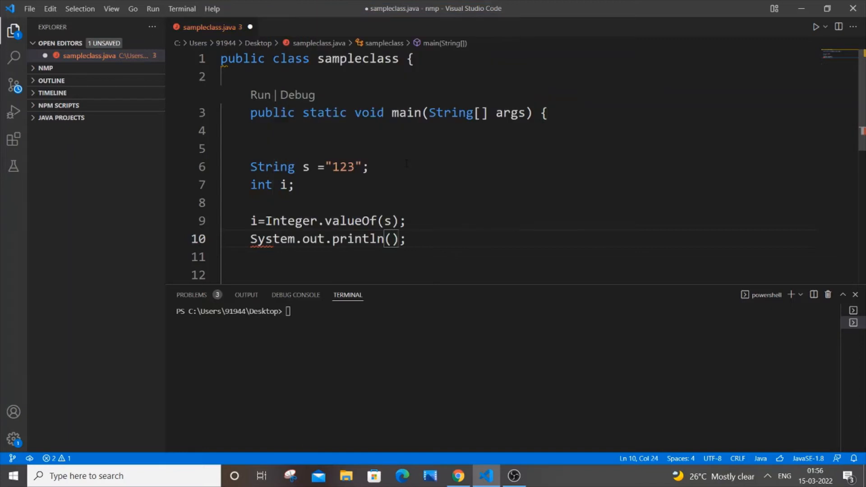
text(i)
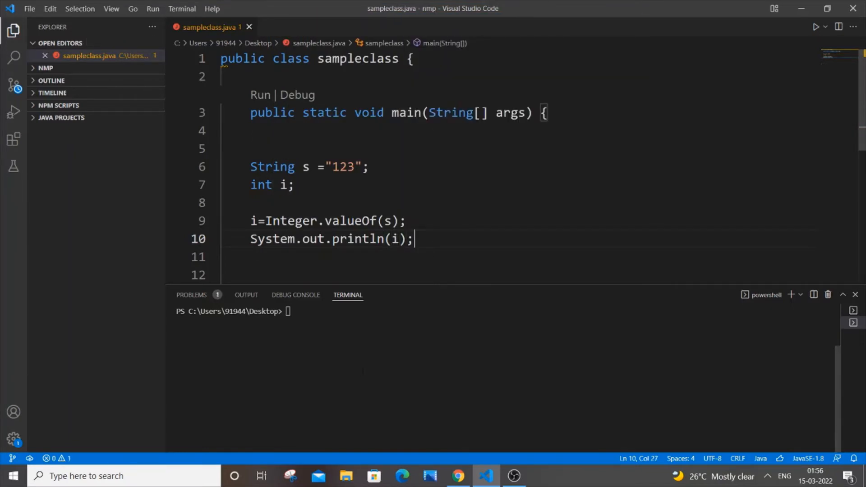
Clear the terminal, compile sampleclass.java and run it so 123 is printed, then highlight the result
text(cls)
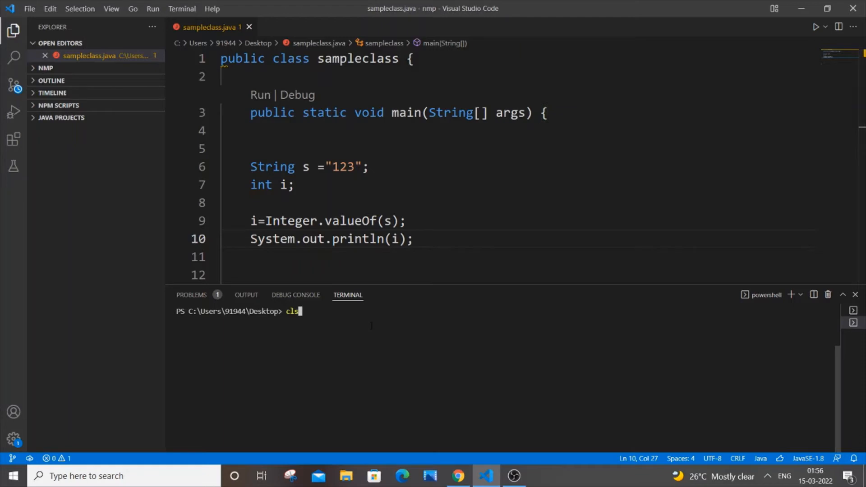
text(javac sampleclass.java)
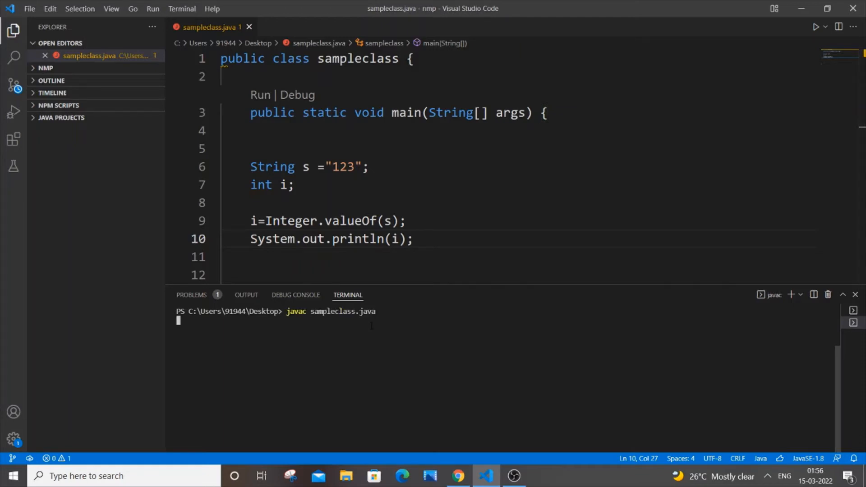
text(java sampleclass)
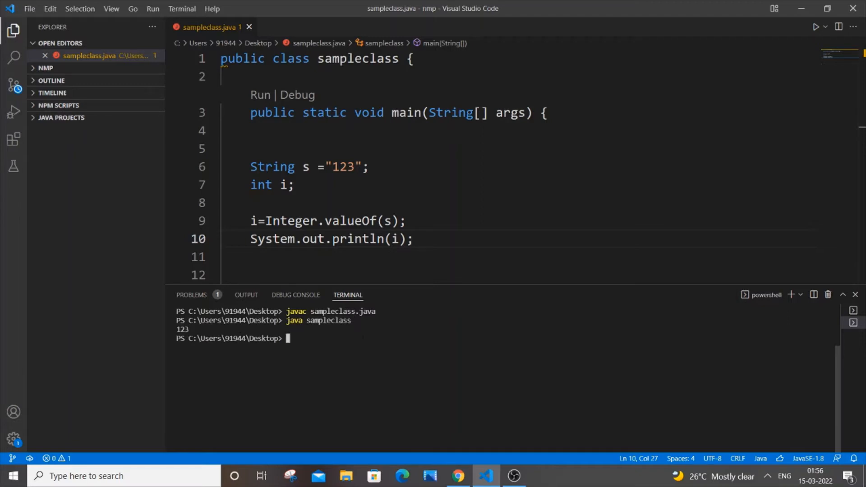
double_click(181, 331)
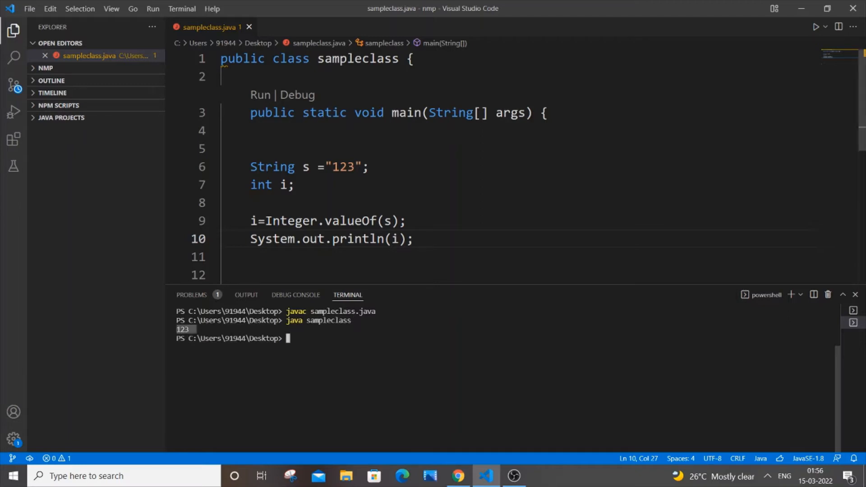
double_click(283, 184)
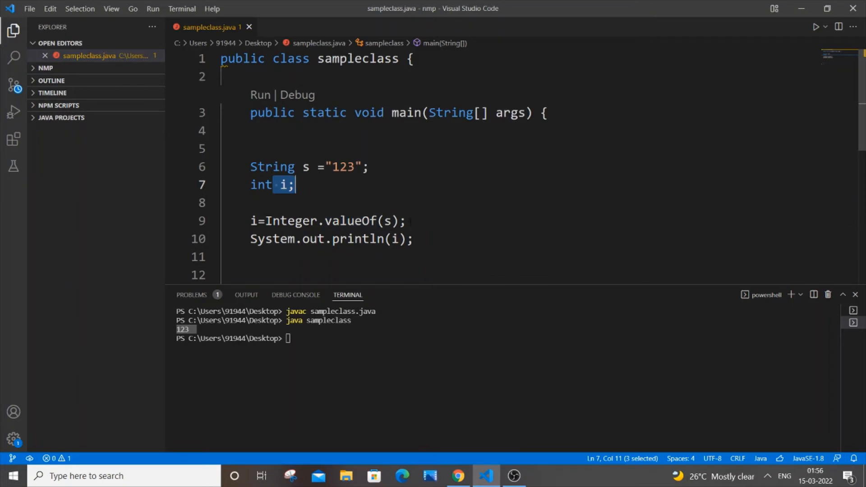
Switch the conversion to Integer.parseInt(s), recompile and rerun so 123 prints again
double_click(333, 220)
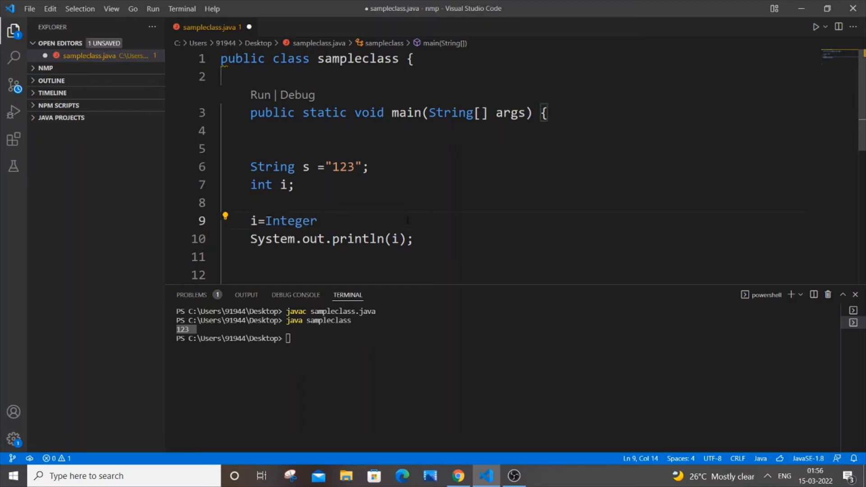
text(.parseInt(s);)
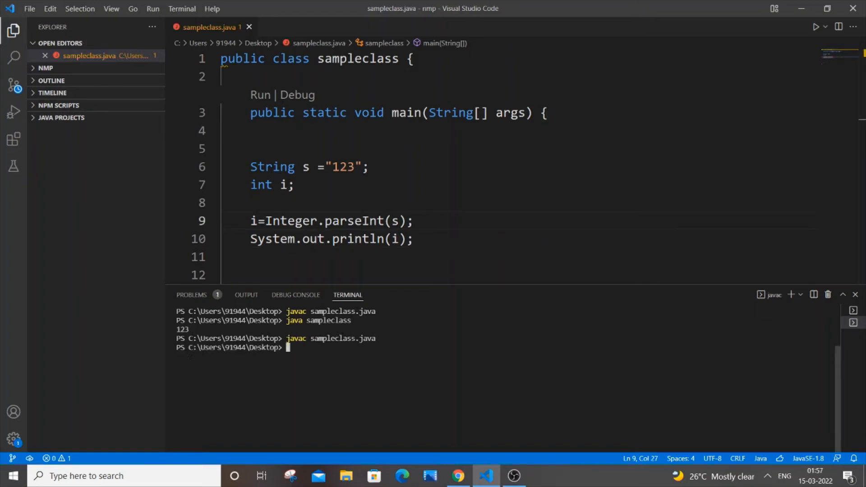
text(java sampleclass)
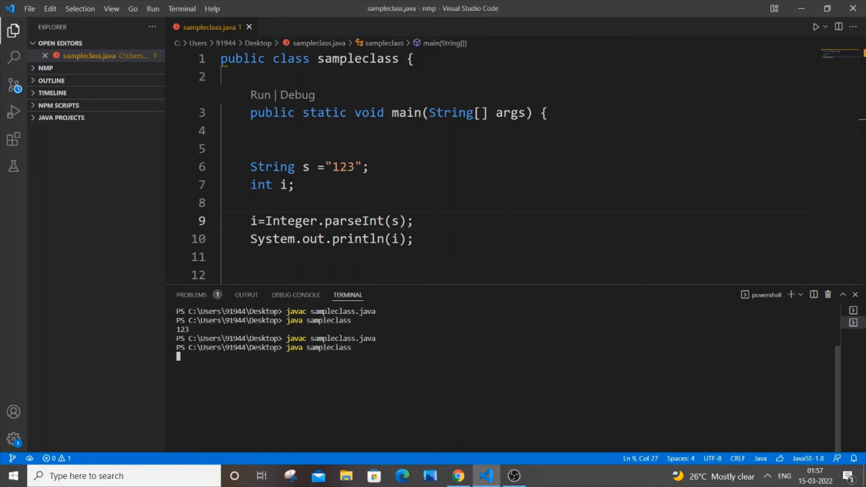
key(enter)
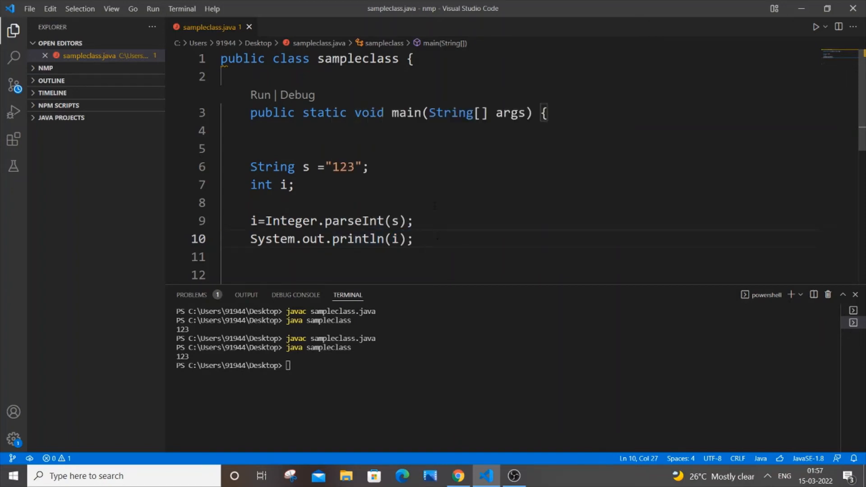
mouse_move(411, 172)
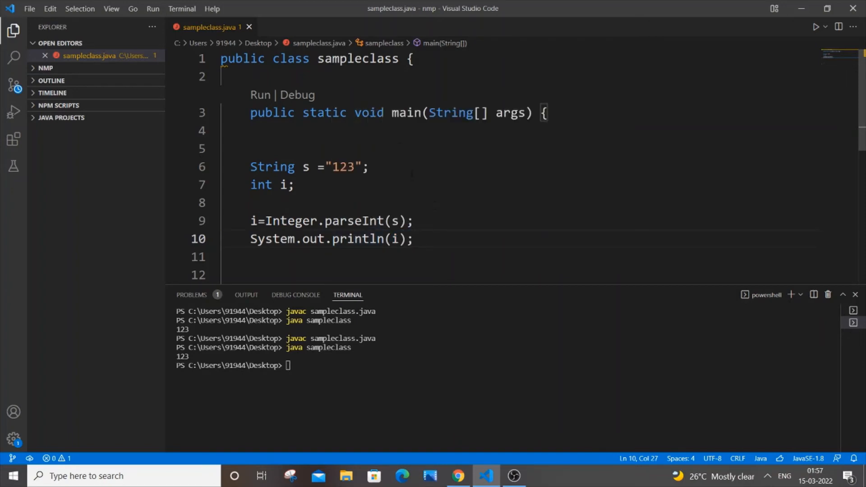
Replace Integer.parseInt(s) with new Integer(s).intValue(); and save
drag(264, 220, 333, 220)
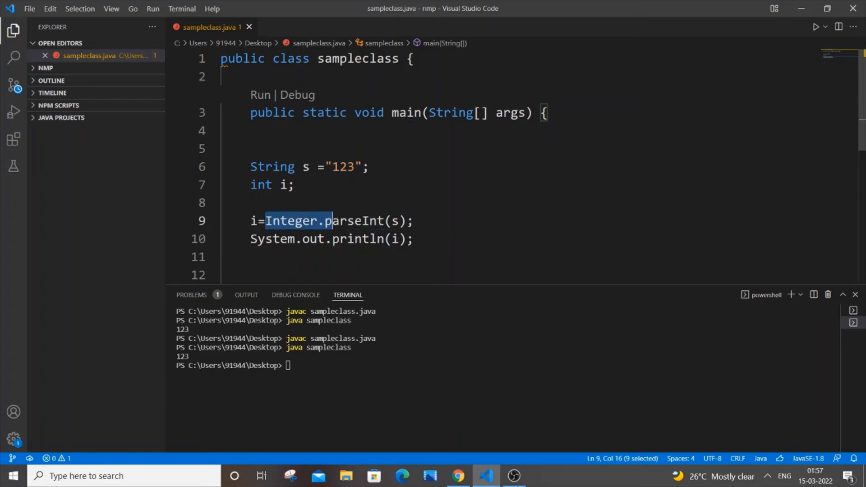
key(Delete)
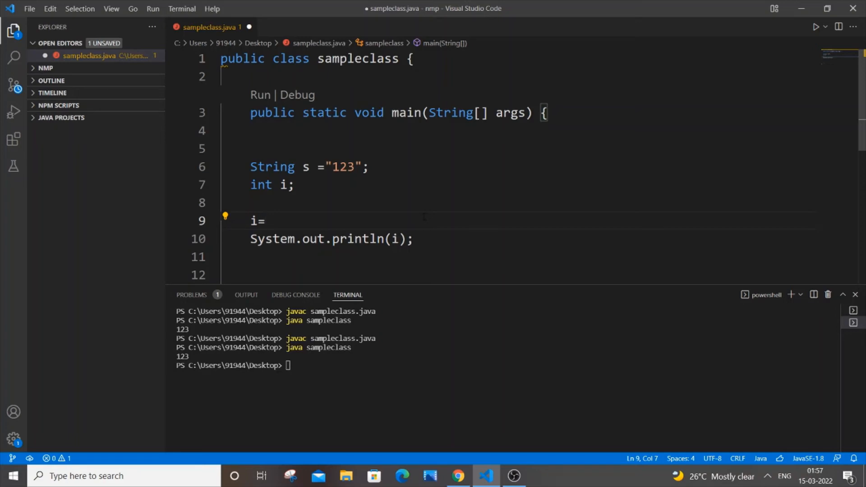
text(new I)
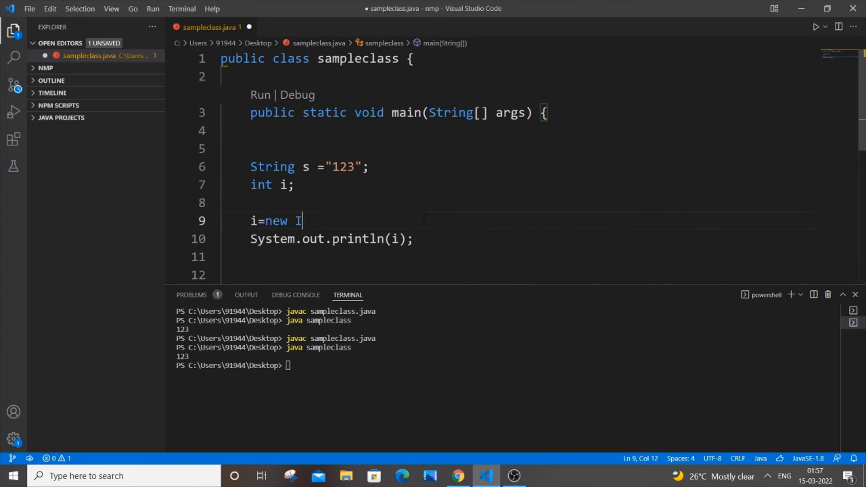
text(nteger)
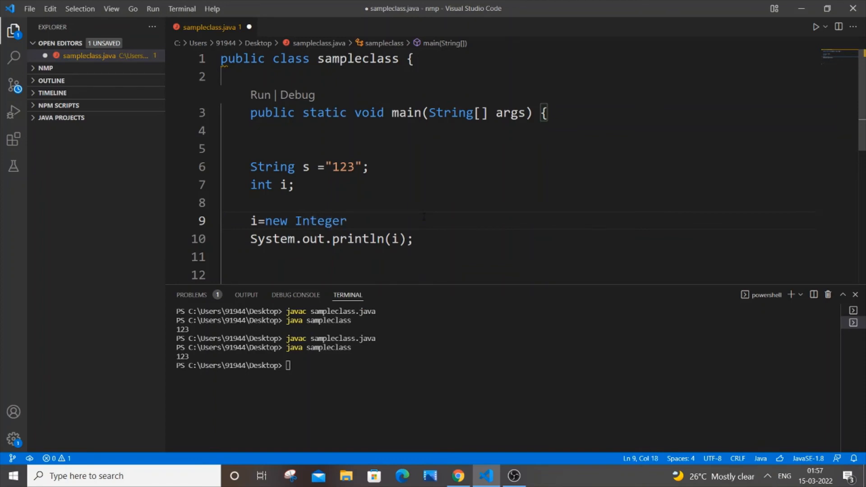
text(())
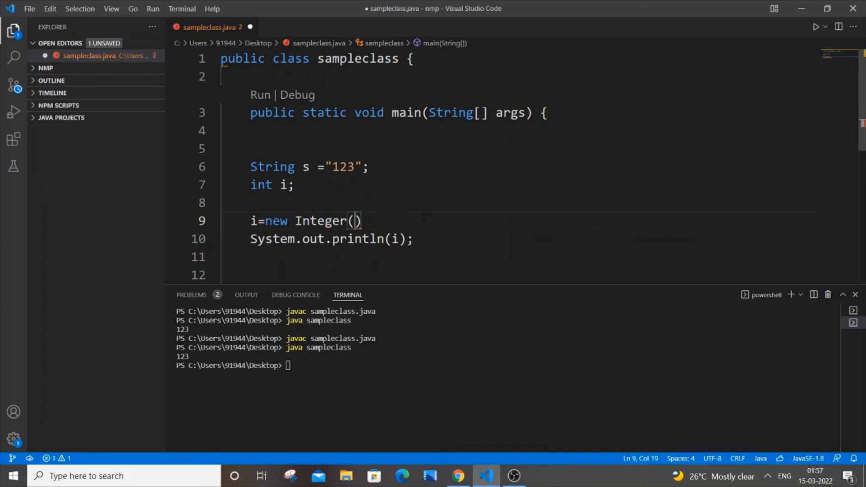
text(s)
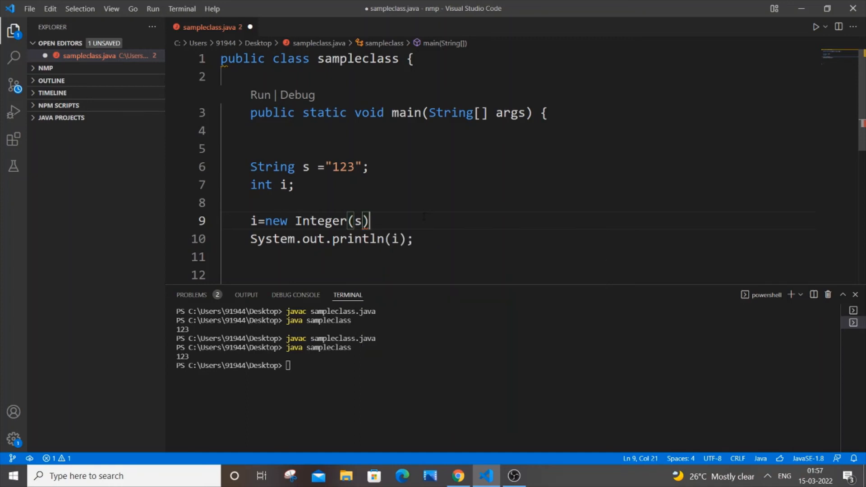
text(.intValue()
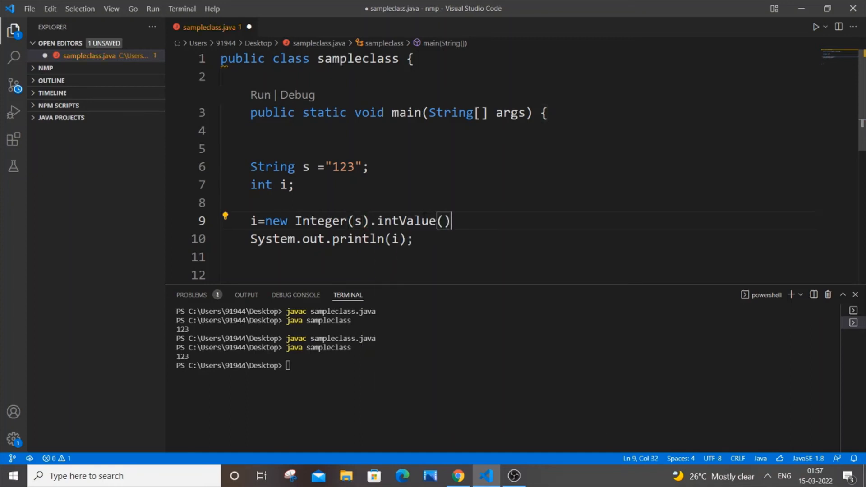
text(;)
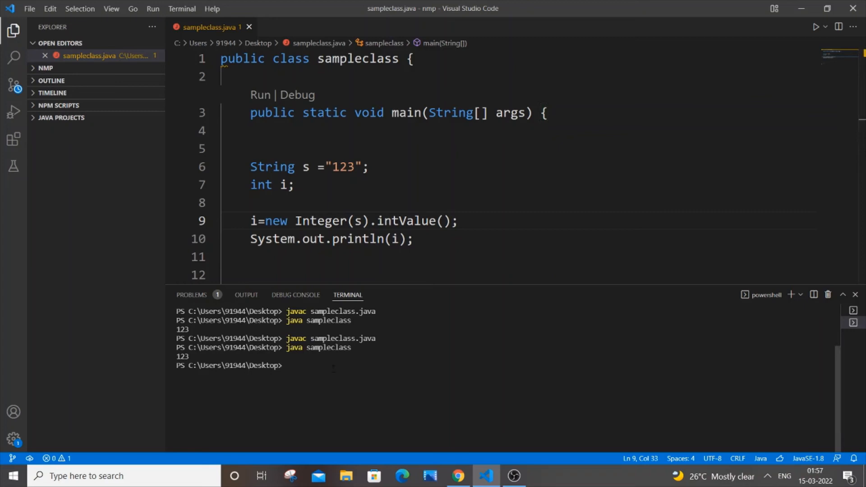
Recompile sampleclass.java and run it so the intValue version prints 123
text(javac sampleclass.java)
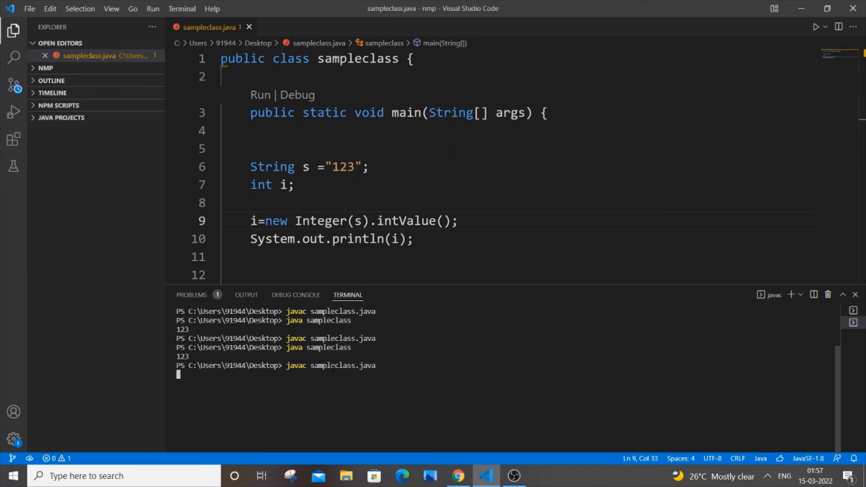
text(java sampleclass)
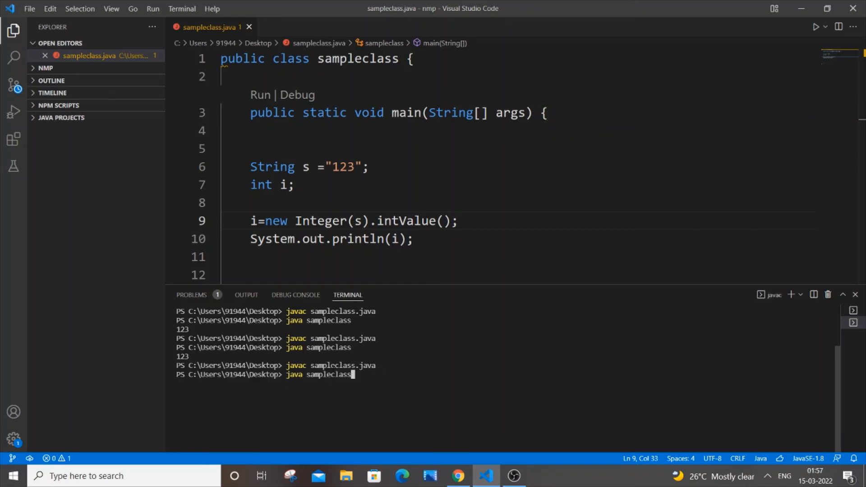
key(enter)
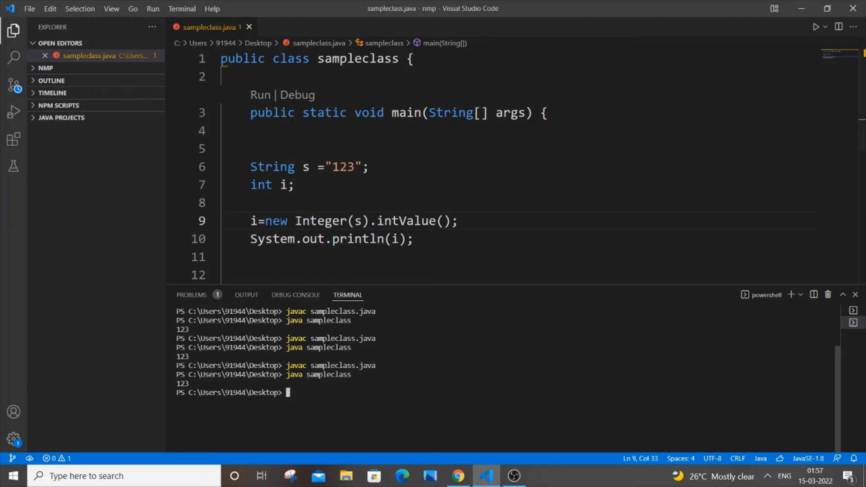